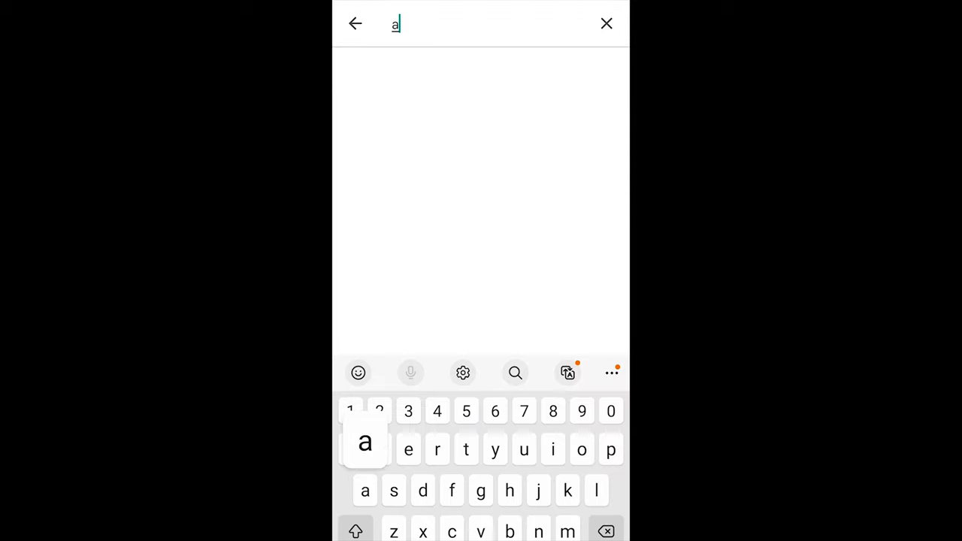
Search the Play Store for 'aruba i' and show the Aruba Instant On listing.
text(ruba)
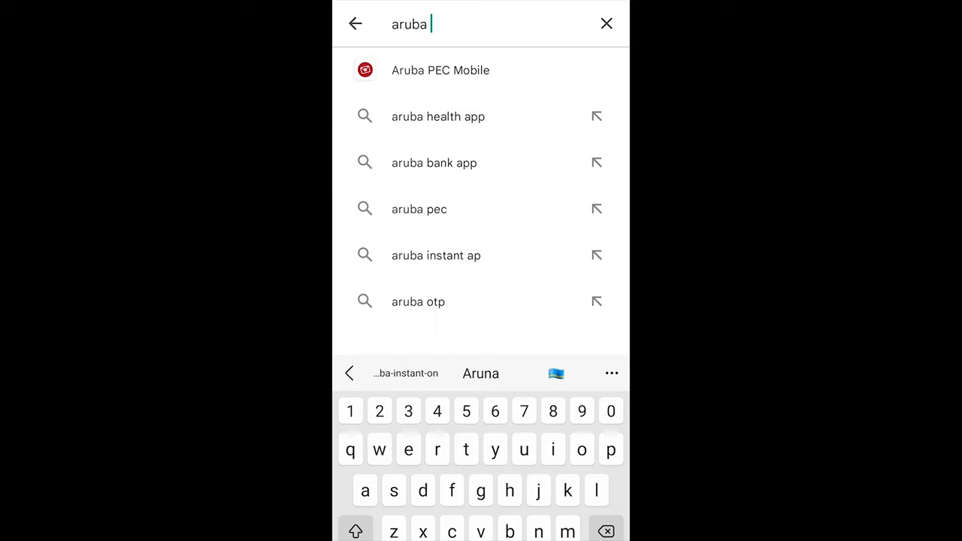
text(i)
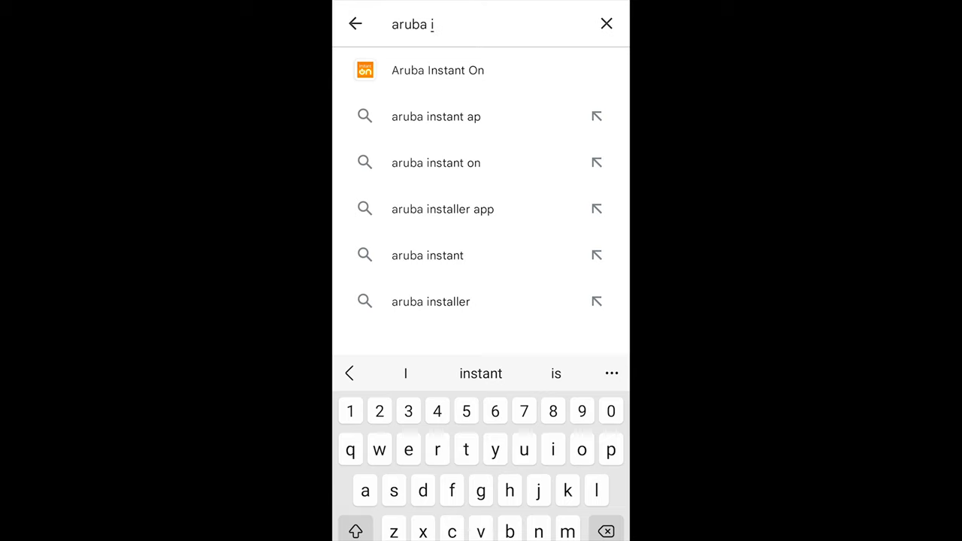
click(437, 71)
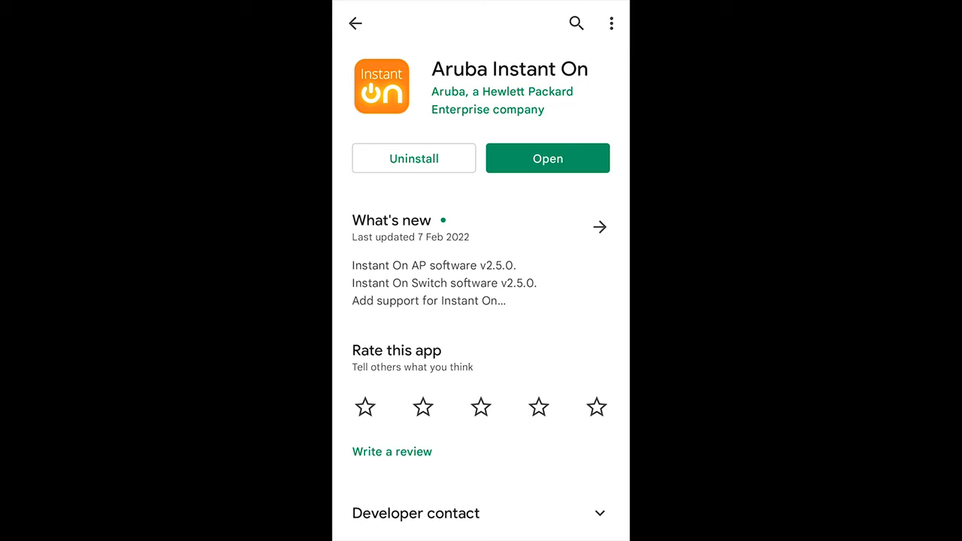
Launch the installed Aruba Instant On app to its welcome screen.
click(547, 158)
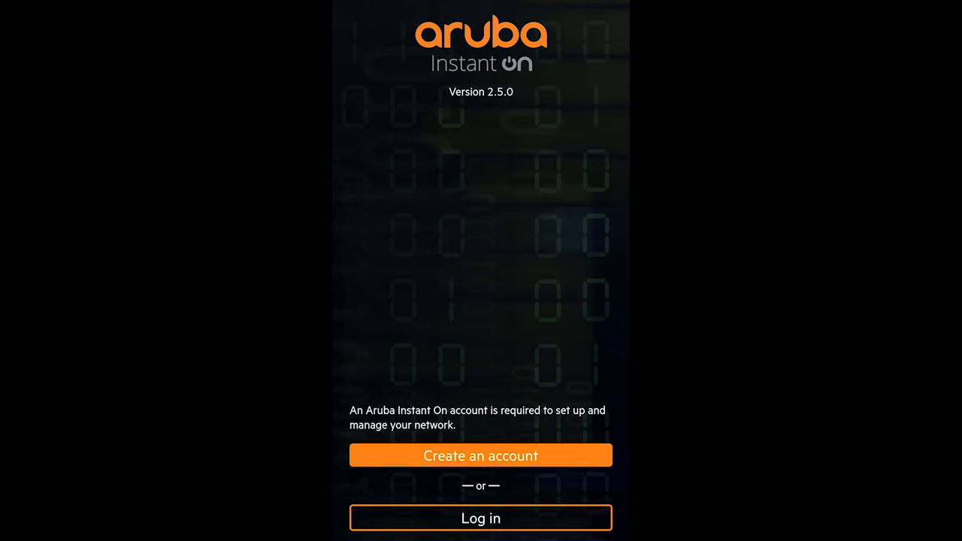
Log in with the existing account so the nearby AP11 is detected.
click(481, 455)
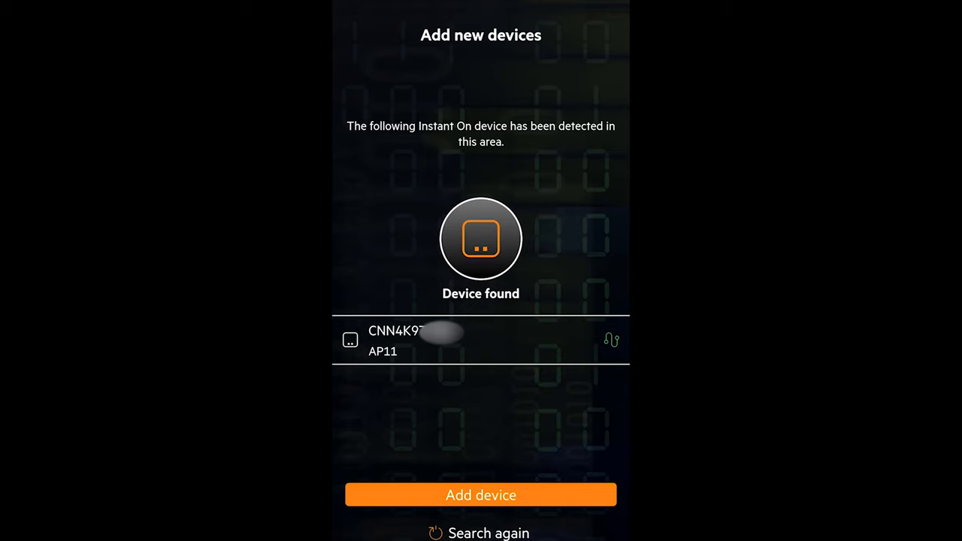
Add the detected AP11 access point as a new device.
click(481, 494)
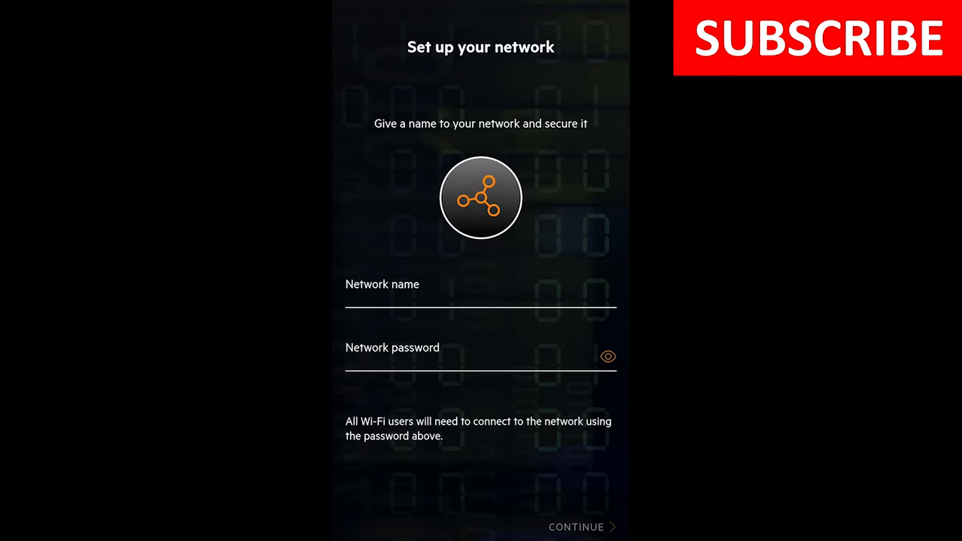
Name the network 'WiFi', give it a password and continue to the country step.
click(481, 298)
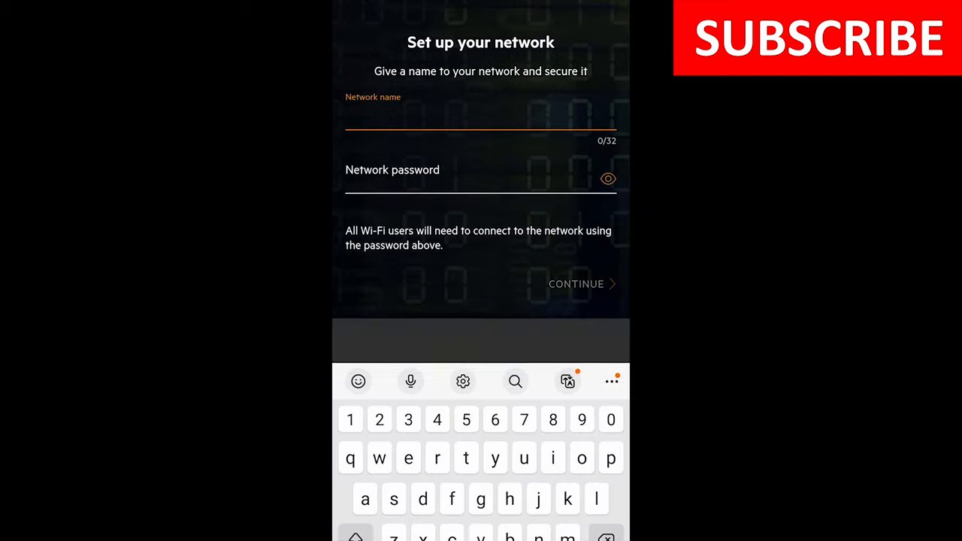
text(WiFi)
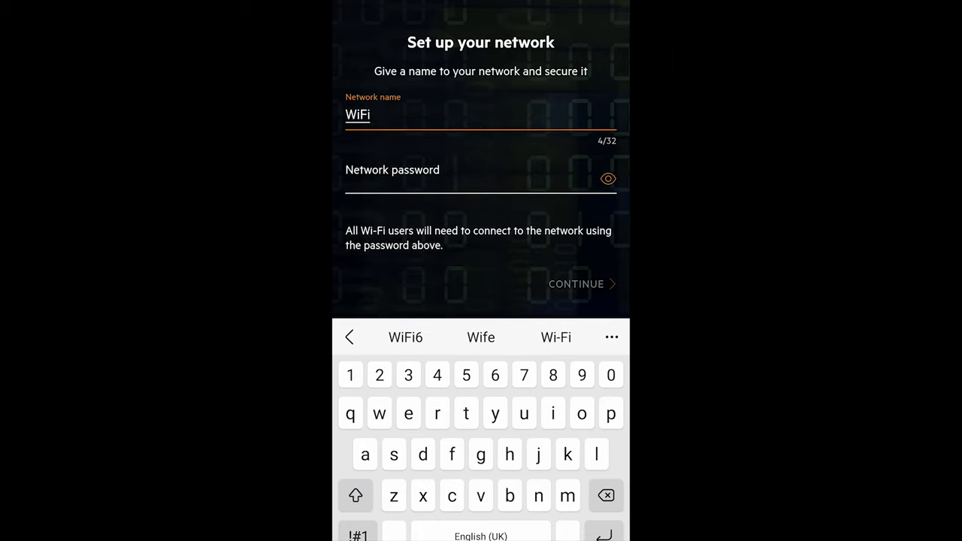
click(481, 179)
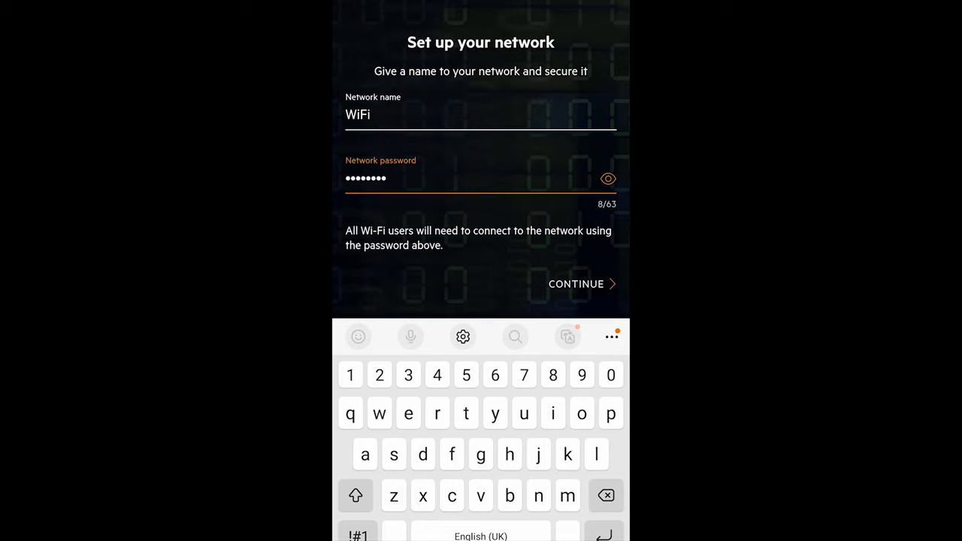
text(3)
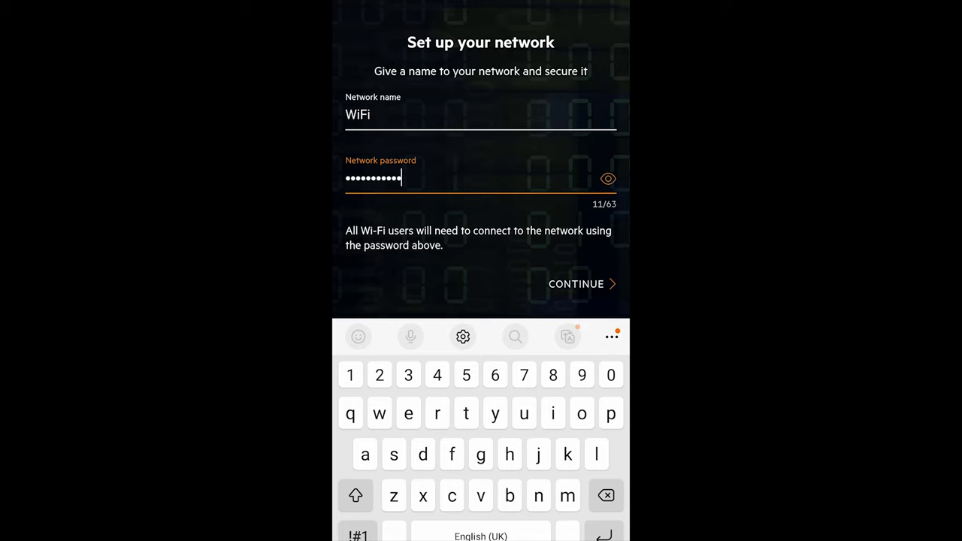
click(576, 282)
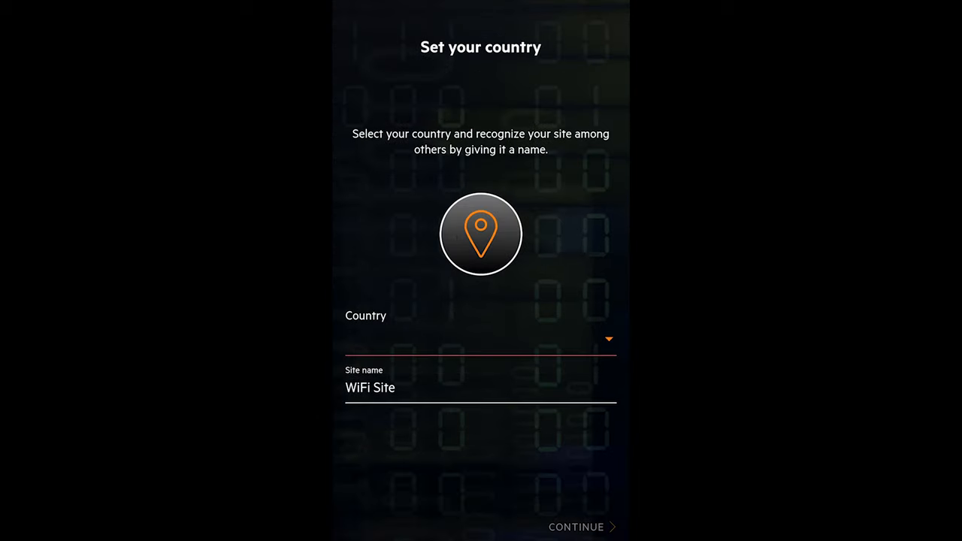
Choose United Kingdom from the country list.
click(607, 340)
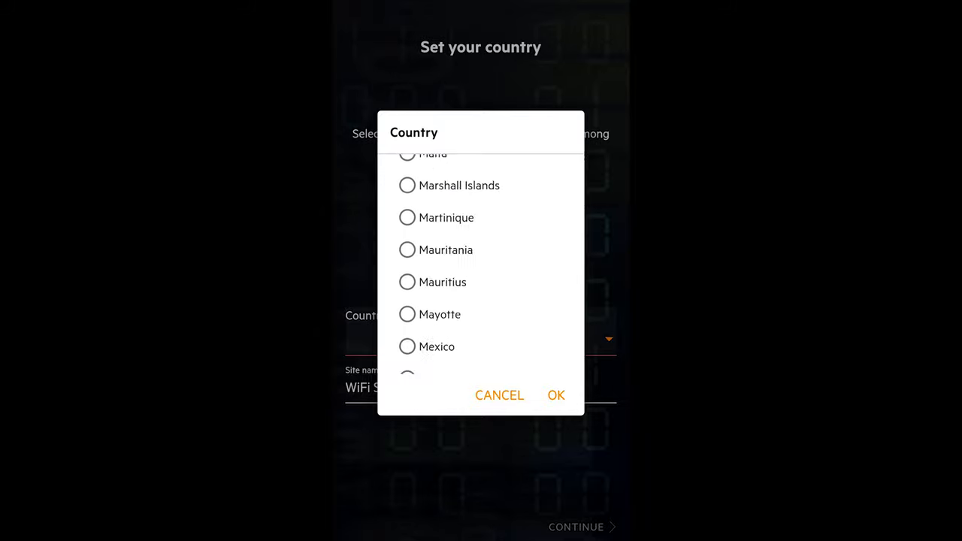
scroll(down, 3)
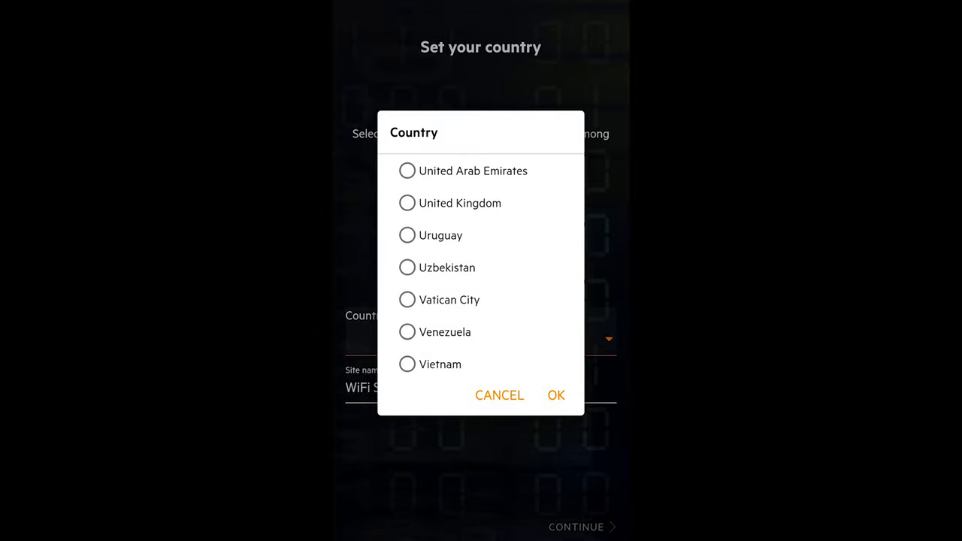
click(556, 394)
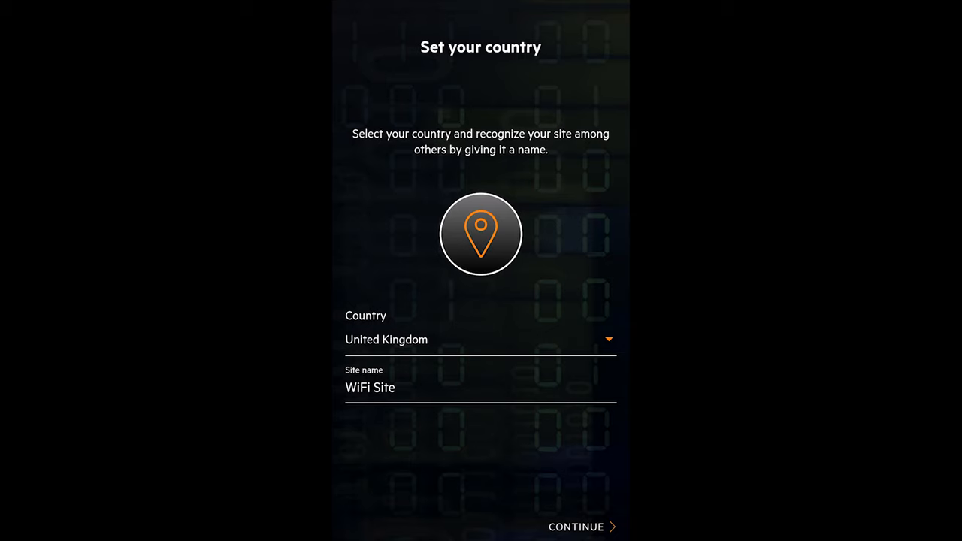
Rename the site to 'Home' and continue past the country and site step.
click(481, 388)
text(H)
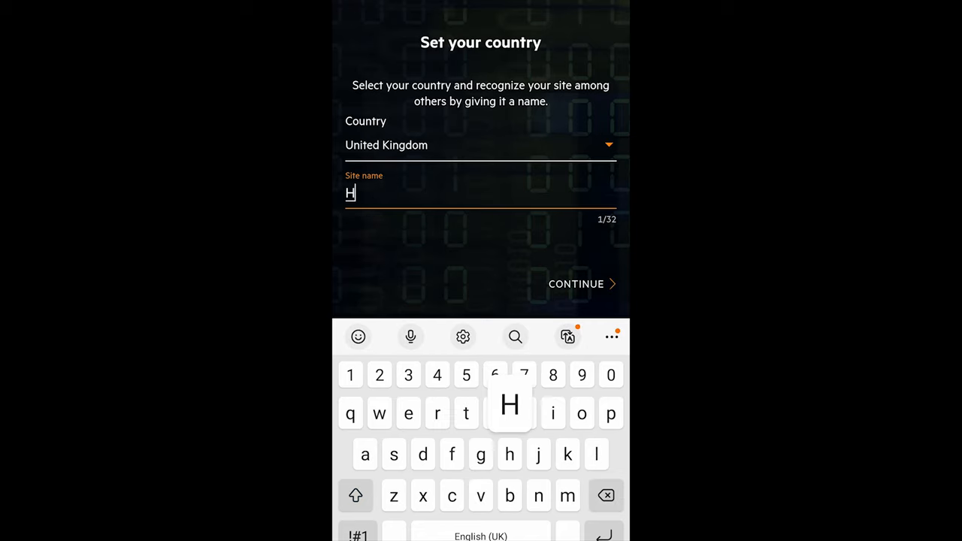
text(ome)
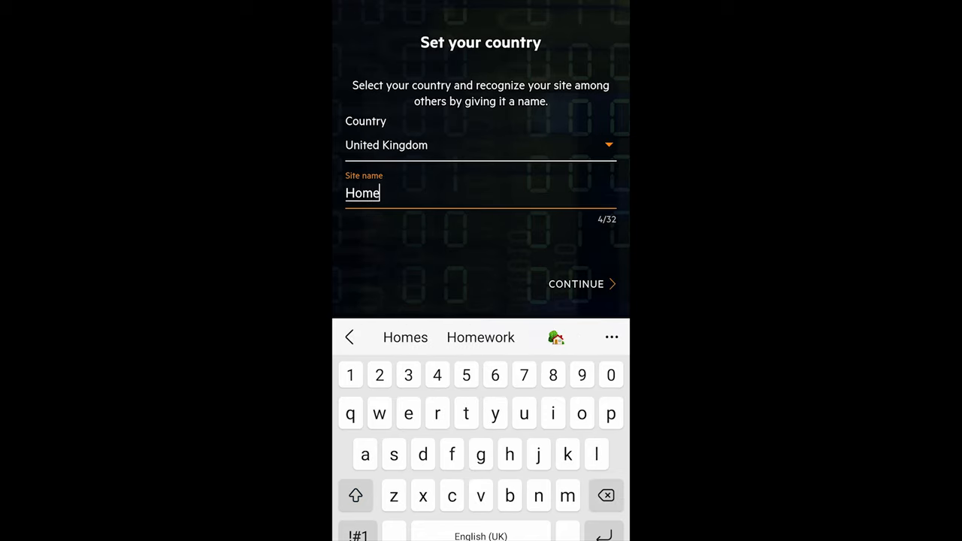
click(581, 414)
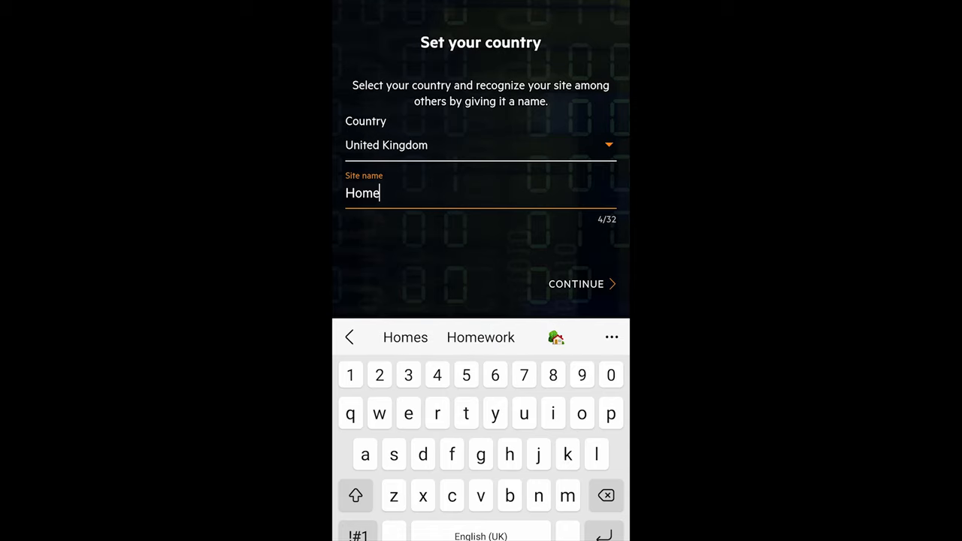
click(576, 284)
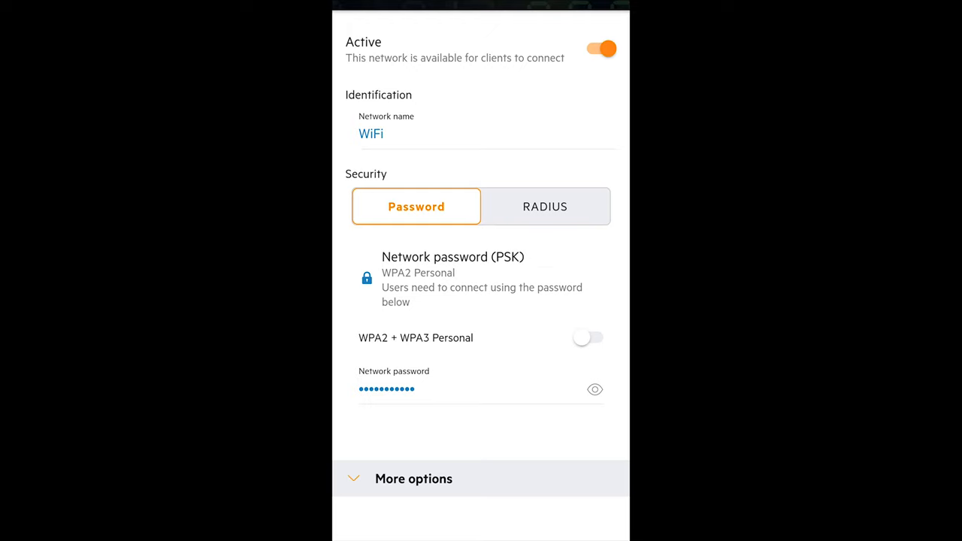
Return to the Networks list showing WiFi as an employee network.
click(586, 336)
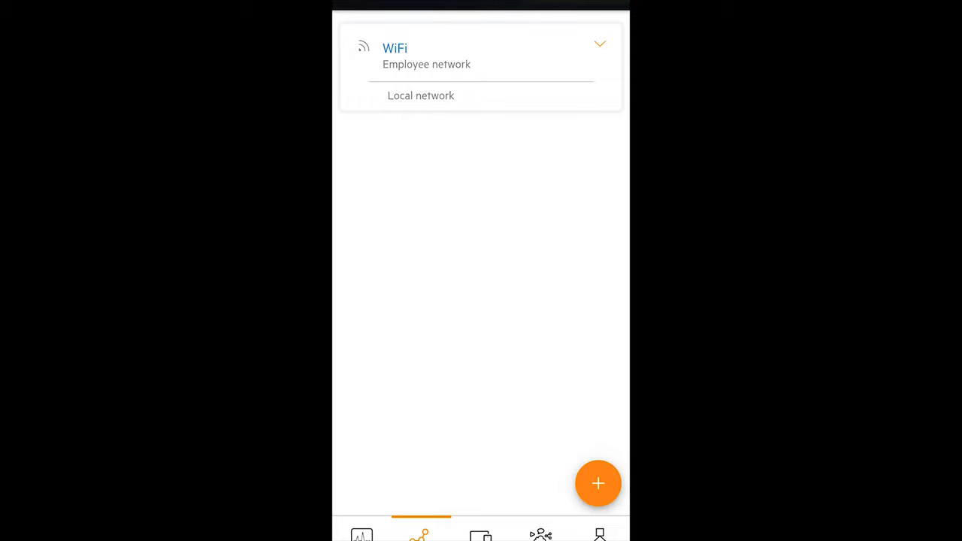
Return to the Home site dashboard reporting everything OK.
click(361, 534)
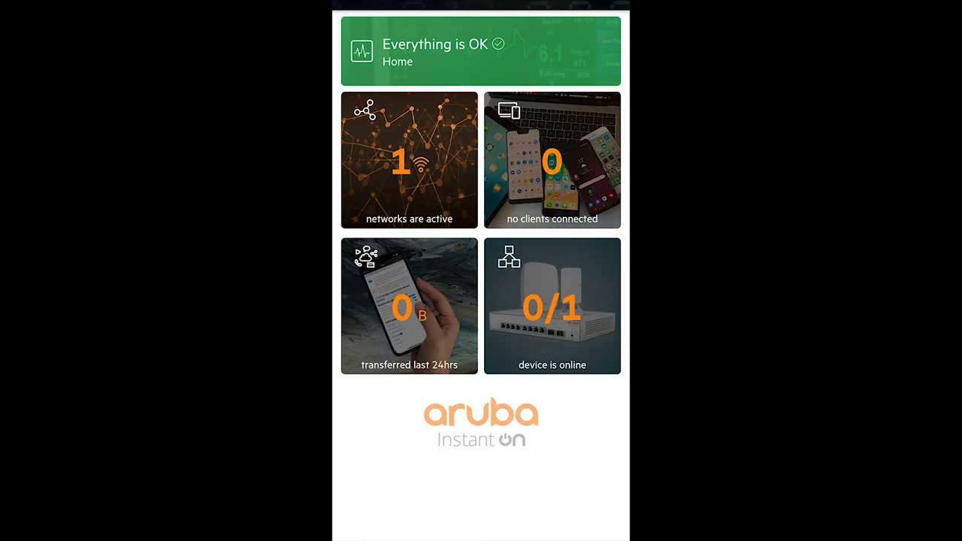
Check the Clients list shows none, then view last-24-hours application data usage.
click(554, 159)
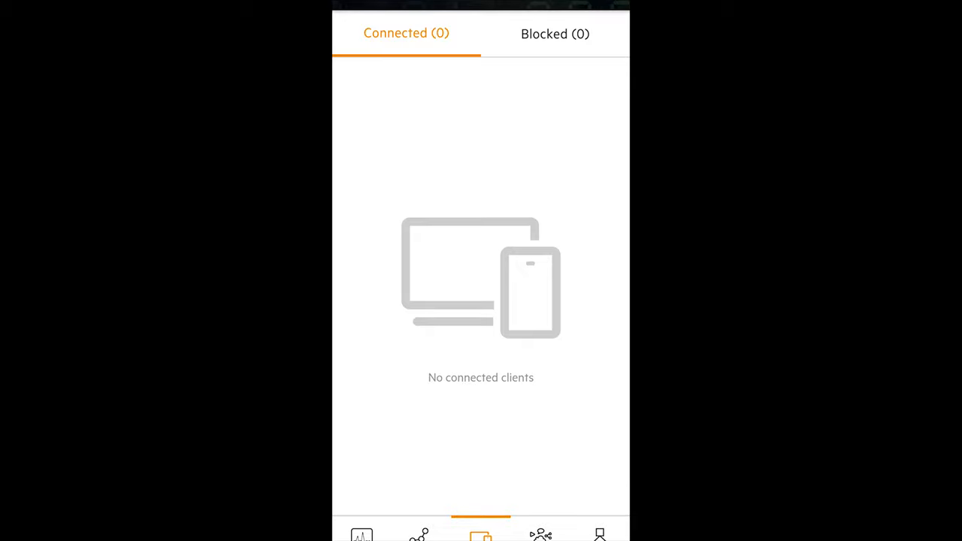
click(361, 534)
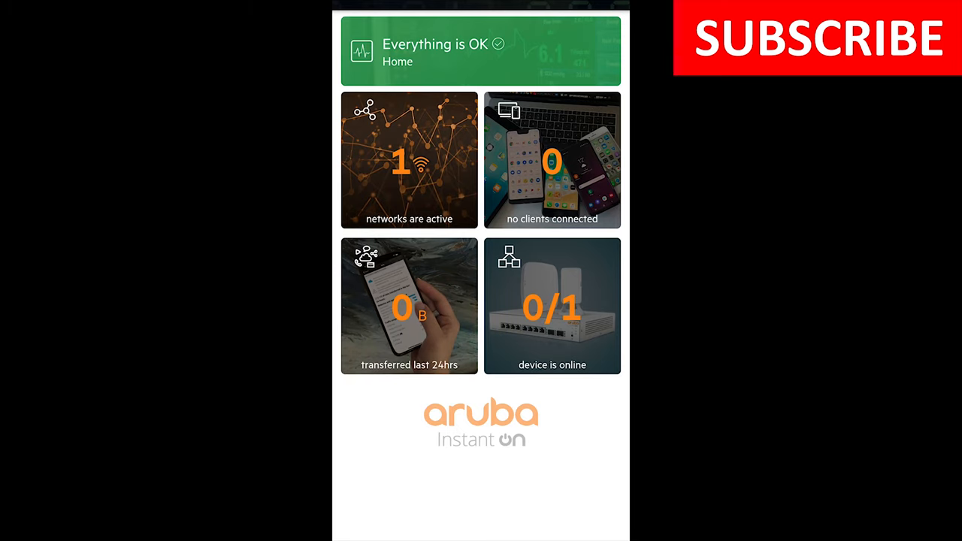
click(409, 307)
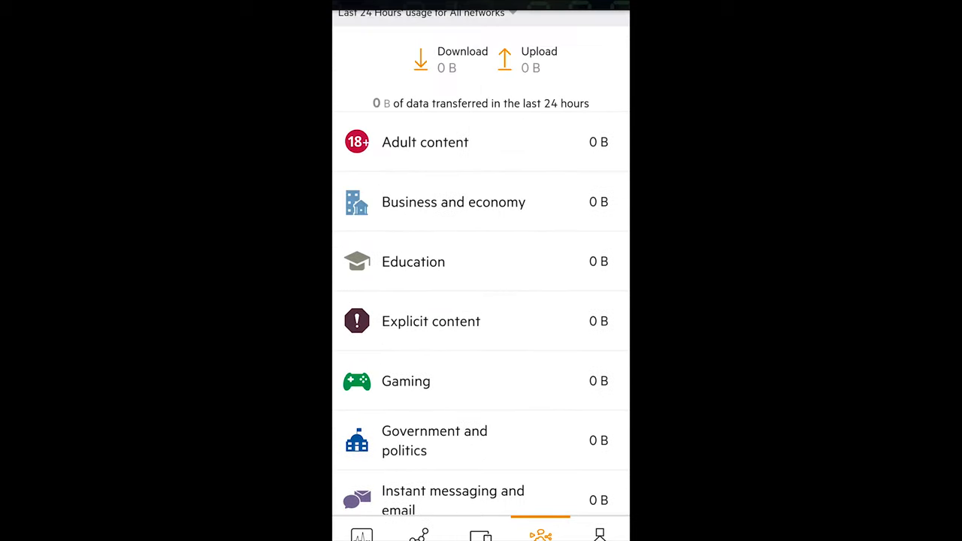
Return to the Home dashboard showing one active network and no clients.
scroll(up, 3)
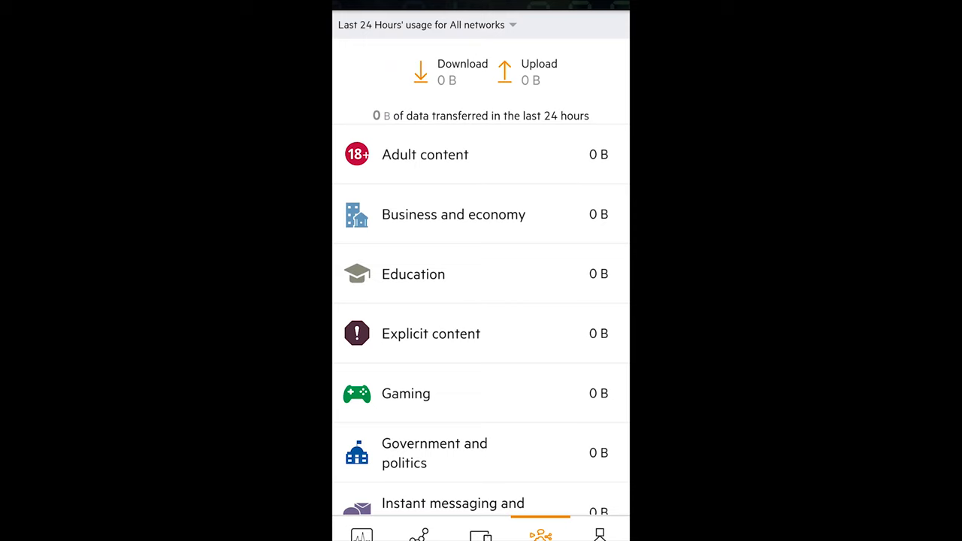
click(360, 534)
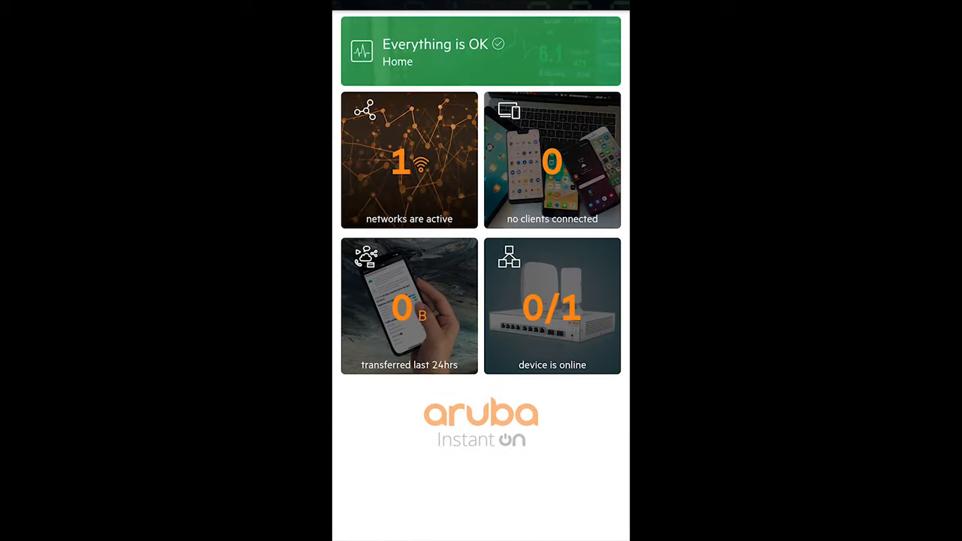